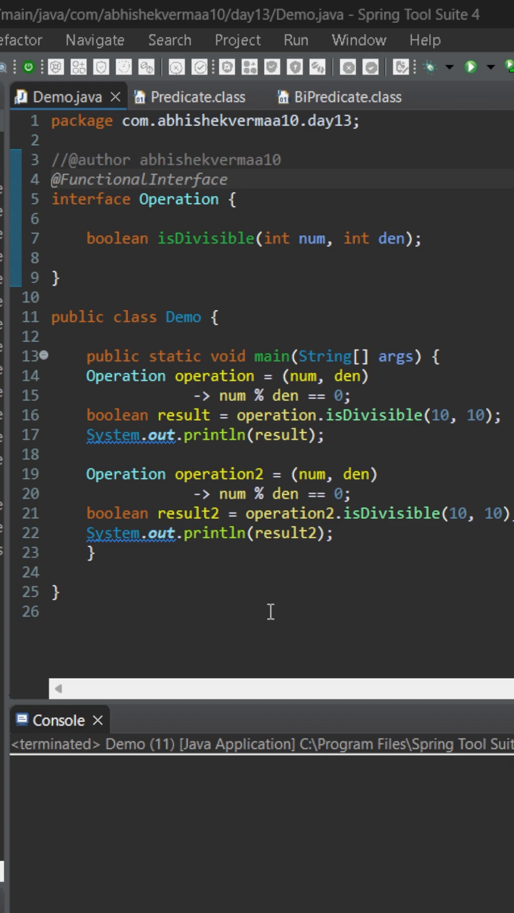
mouse_move(226, 557)
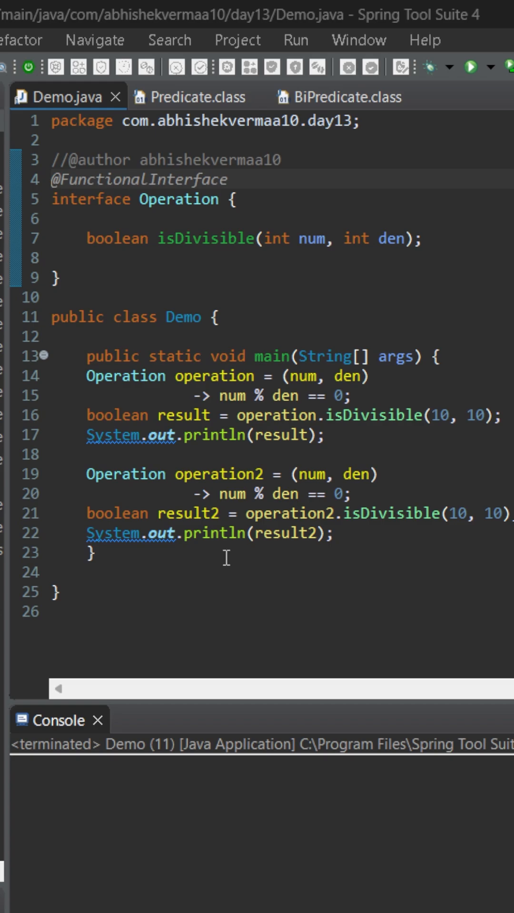
mouse_move(354, 447)
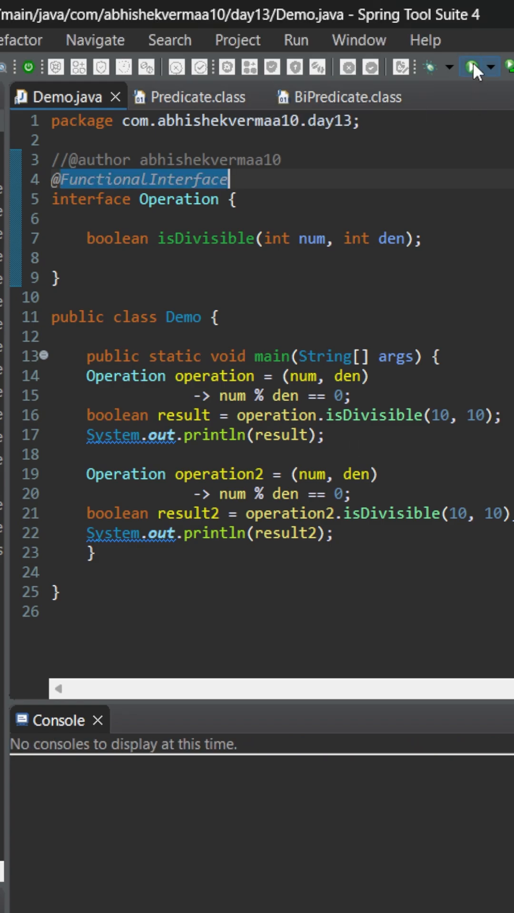
Run Demo to confirm it prints true twice, then view the Predicate interface source.
click(472, 69)
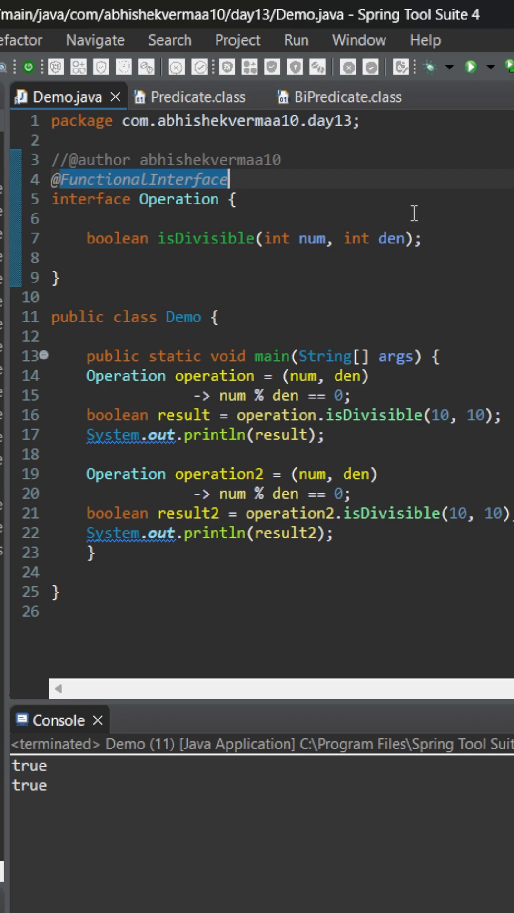
click(196, 97)
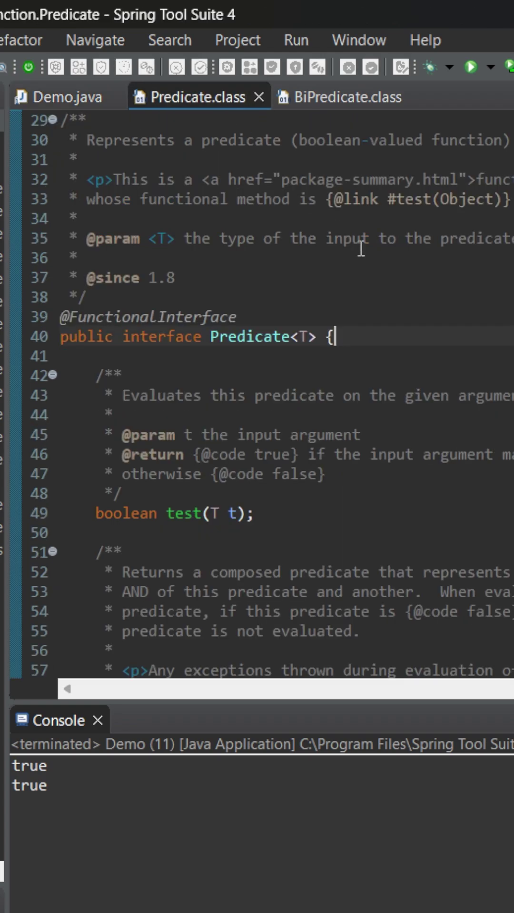
mouse_move(359, 267)
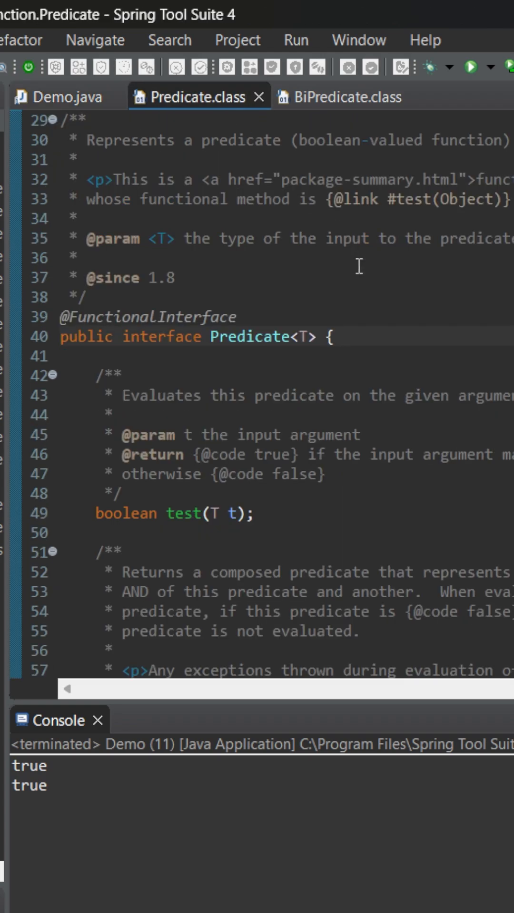
Read the Predicate source, then view BiPredicate with its two-argument test(T t, U u).
click(335, 336)
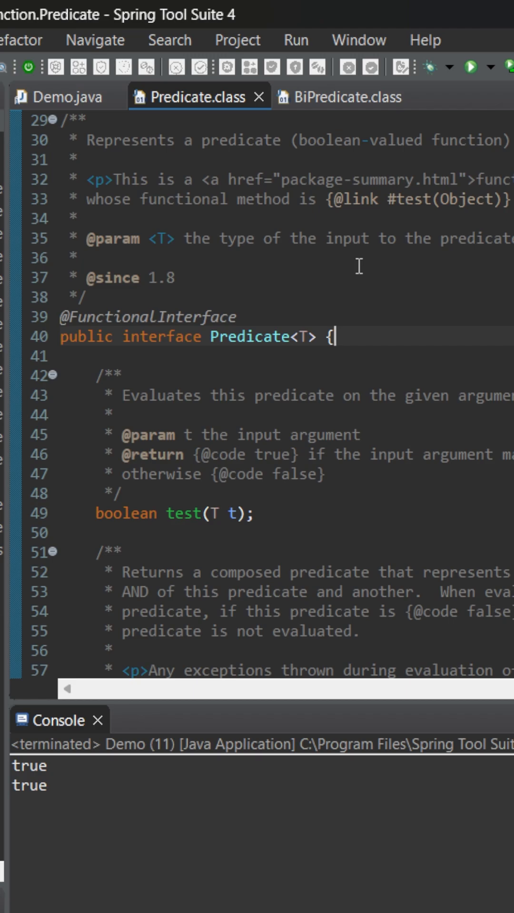
mouse_move(373, 185)
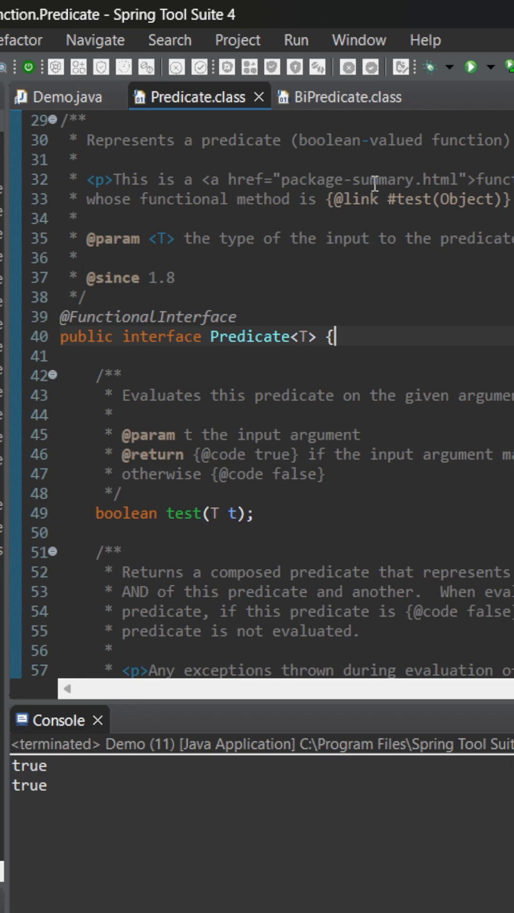
click(348, 97)
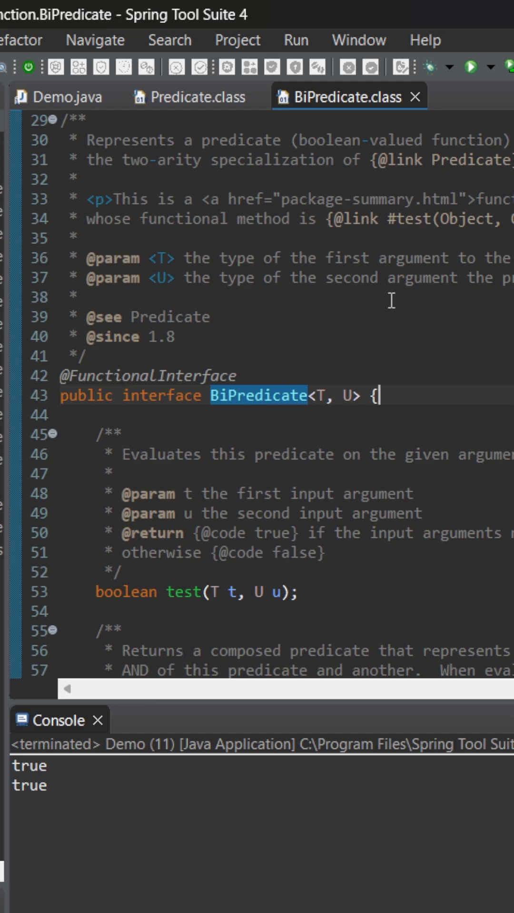
mouse_move(323, 257)
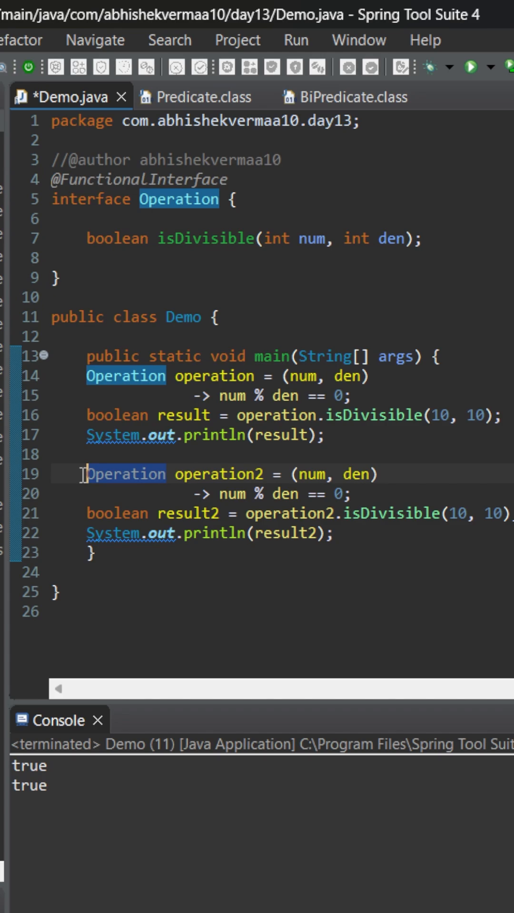
Declare operation2 as BiPredicate<Integer, Integer> and add the java.util.function.BiPredicate import.
text(BiP)
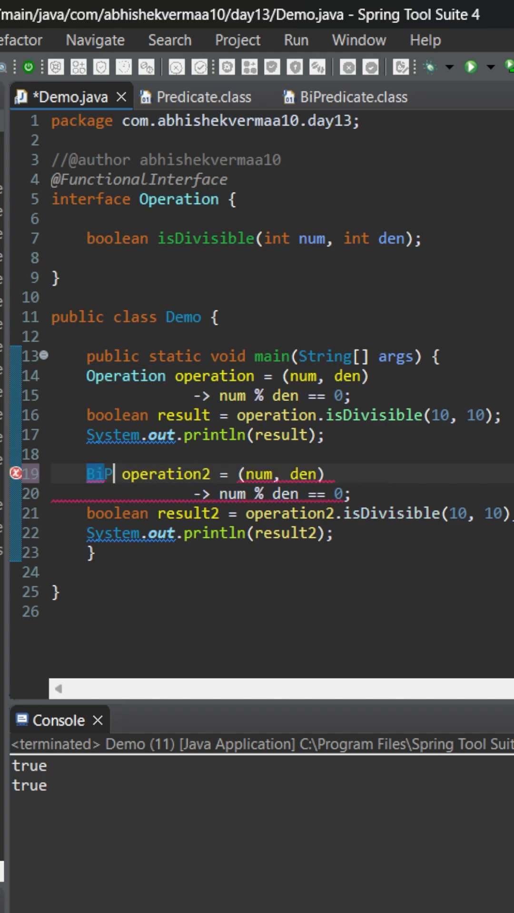
text(redicate)
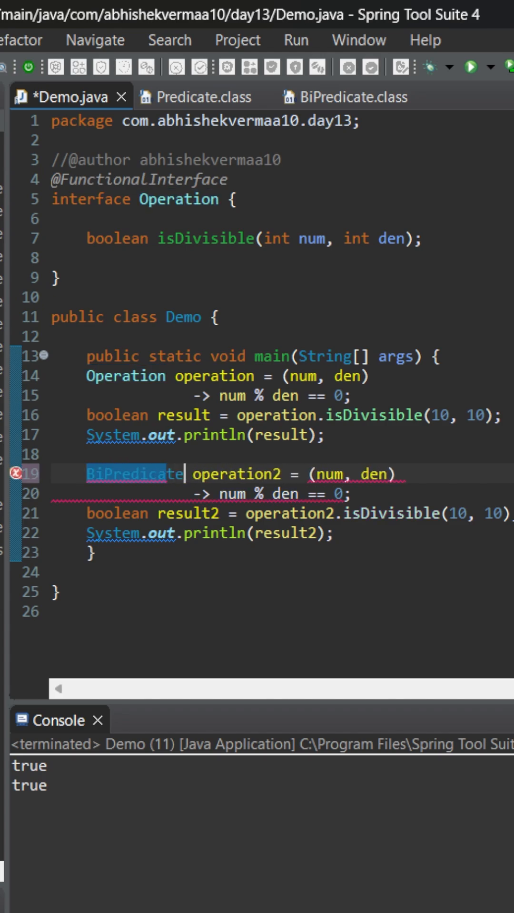
text(<Int>)
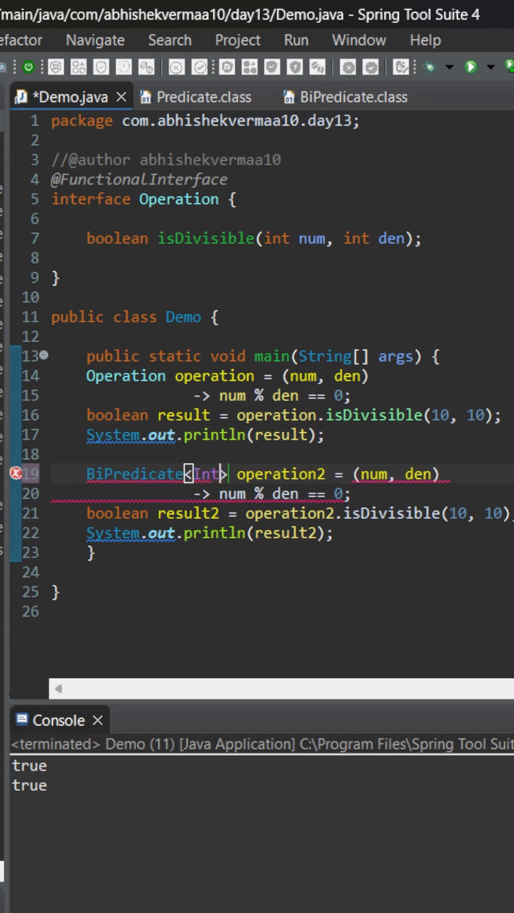
text(ge)
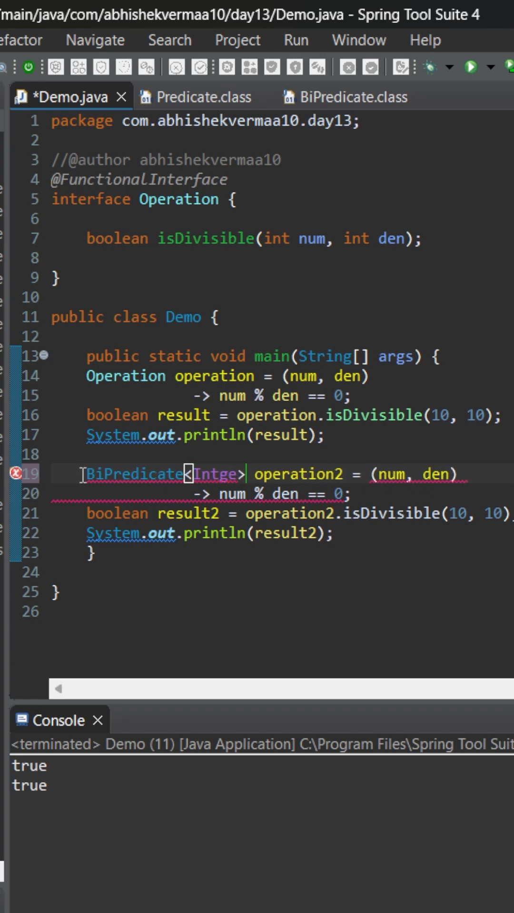
text(Integer)
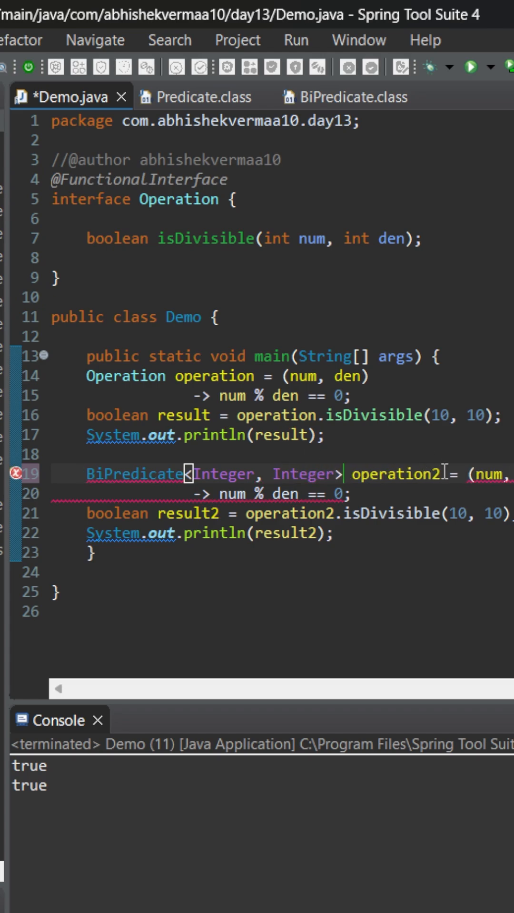
key(Enter)
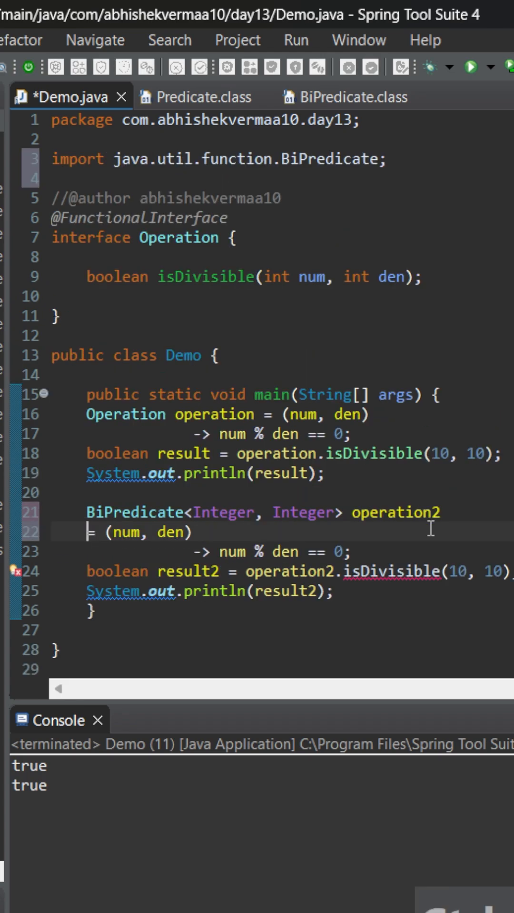
Replace isDivisible with test so operation2 calls test(10, 10), then run Demo.
double_click(394, 571)
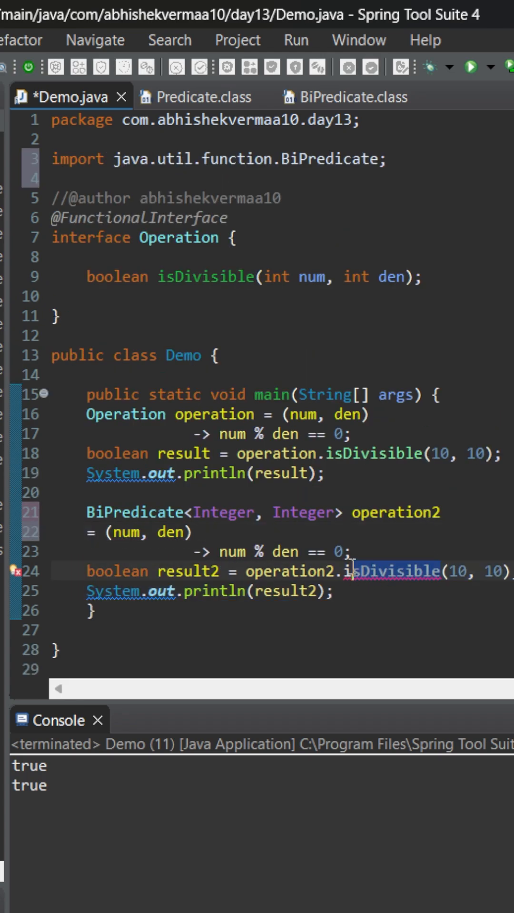
mouse_move(356, 567)
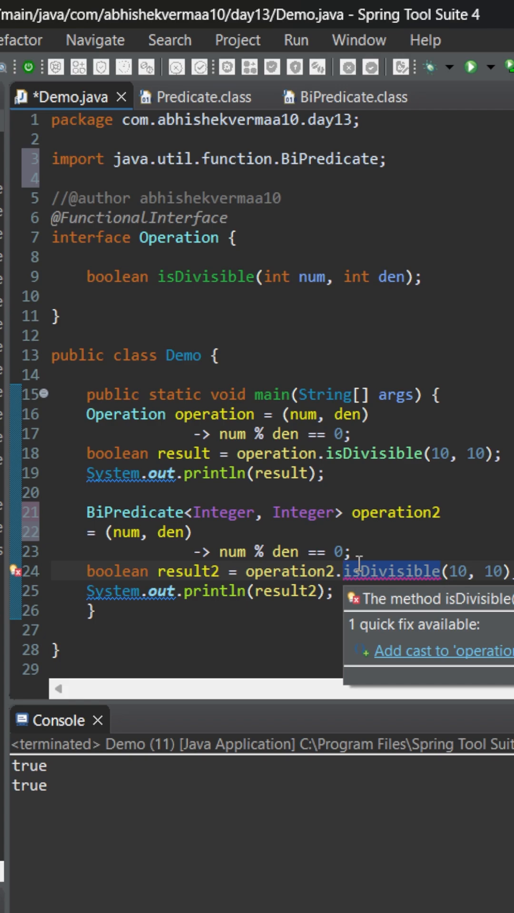
text(test)
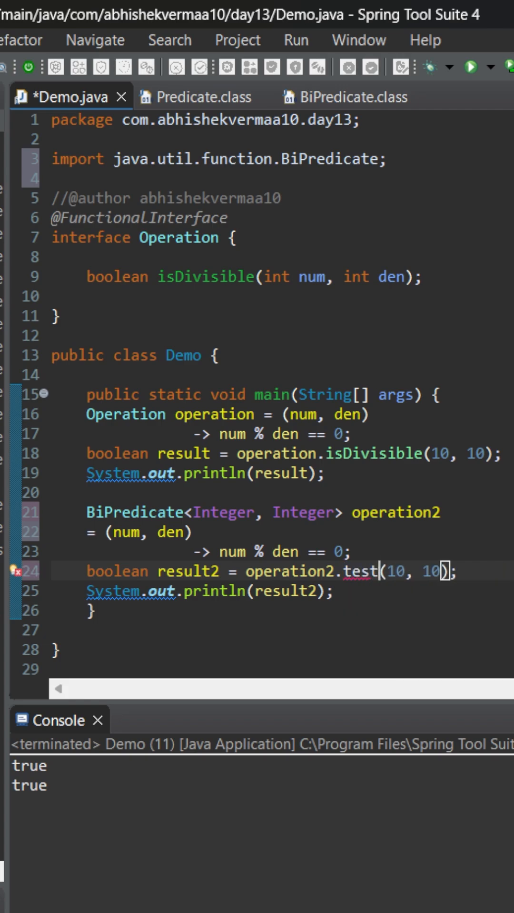
click(473, 68)
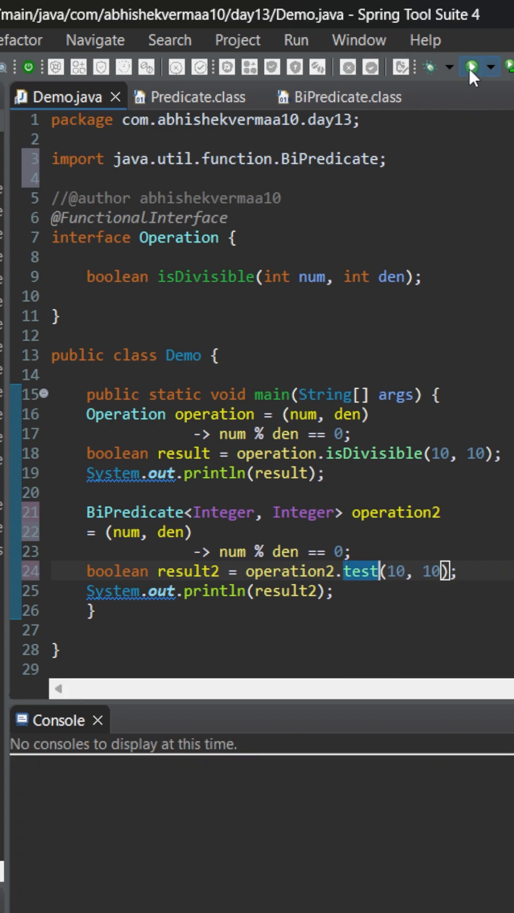
Finish the launch and check the Console shows true on two lines.
click(472, 69)
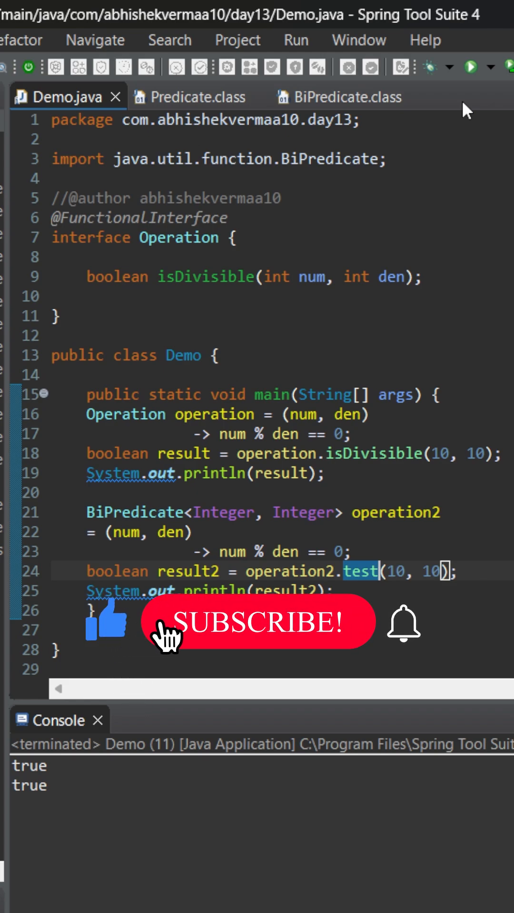
click(167, 636)
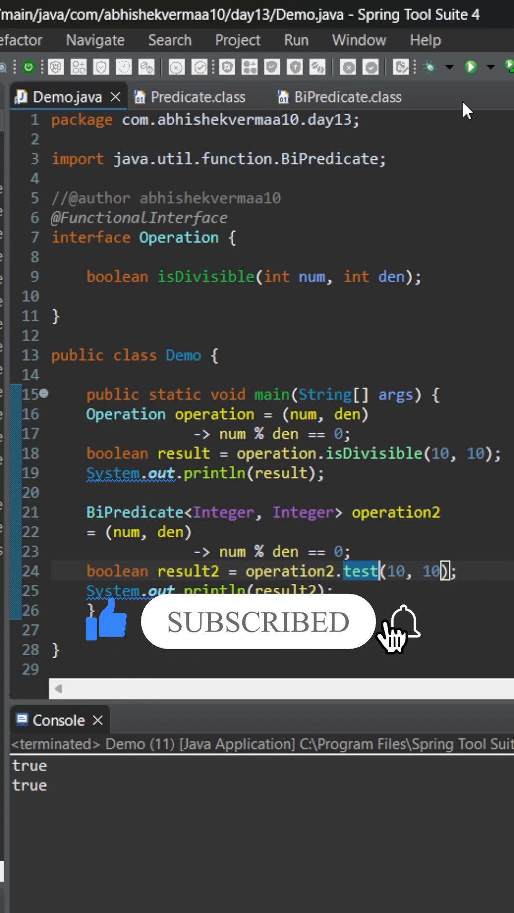